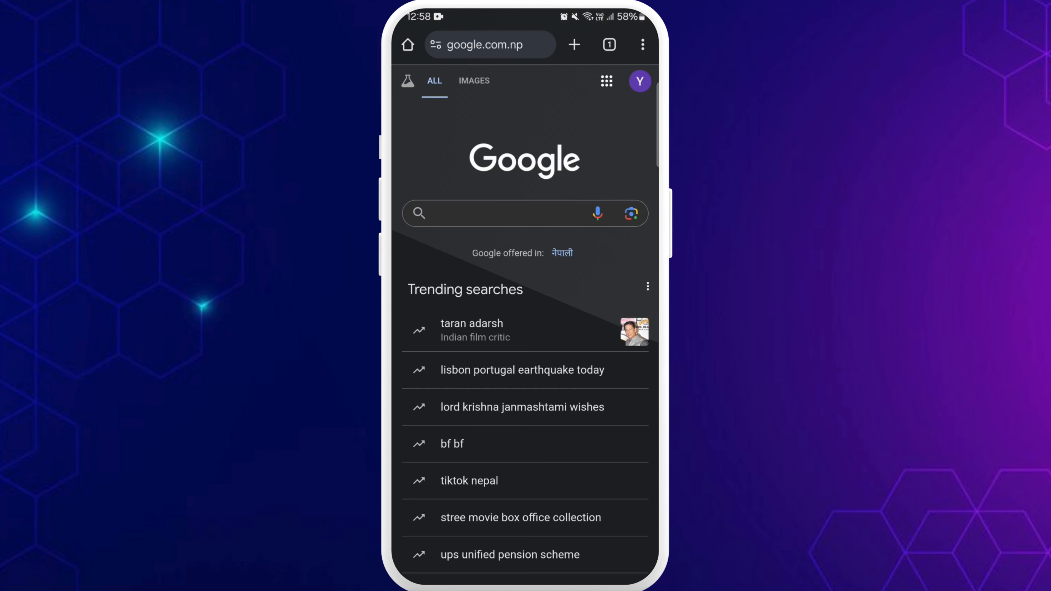
Step: Begin a Google search for 'centric' in the address bar, showing matching suggestions
click(485, 44)
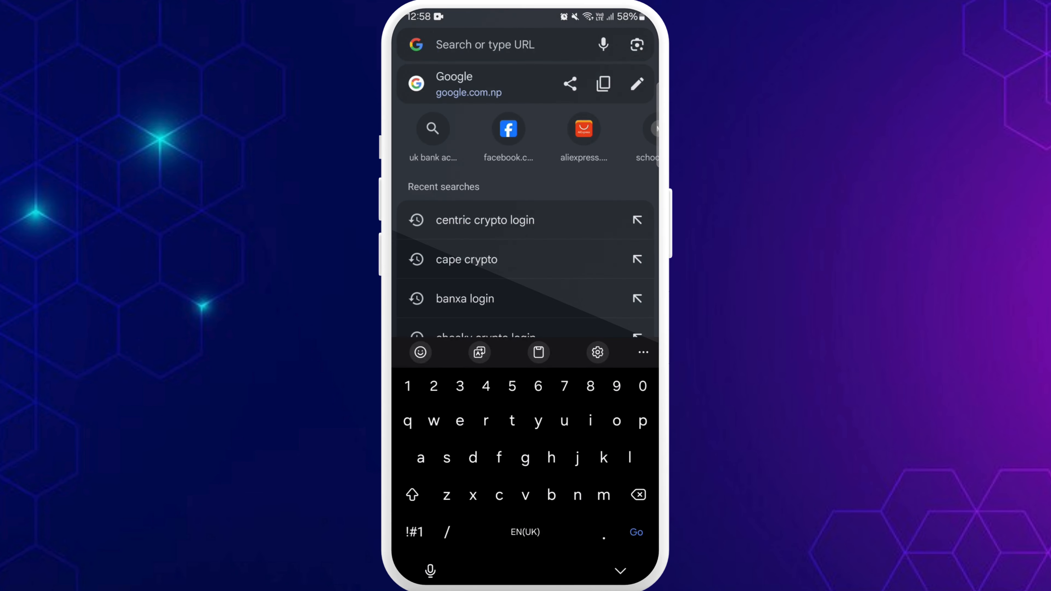
text(centric)
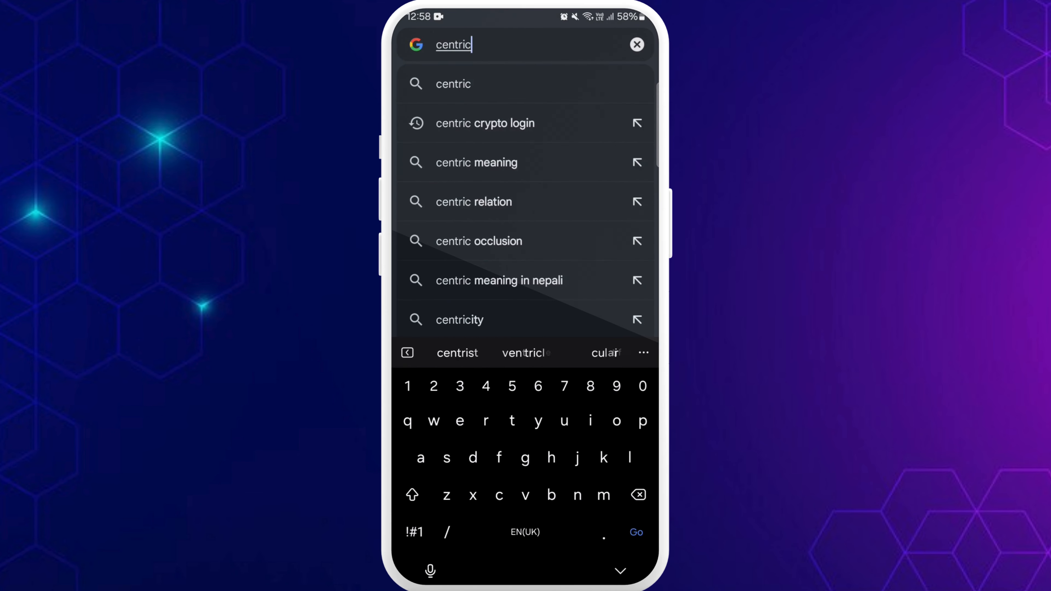
click(484, 123)
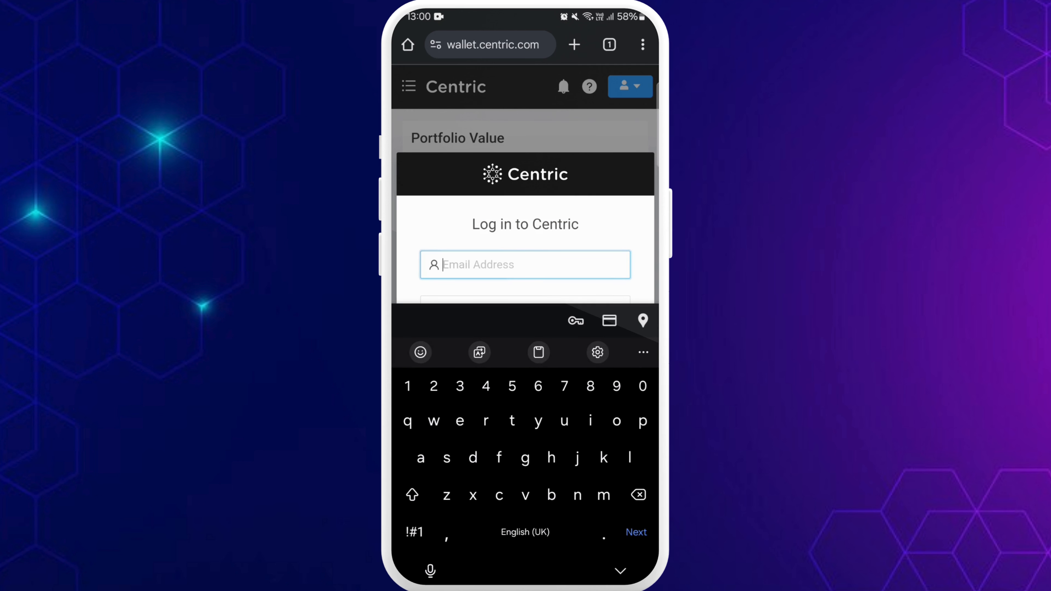
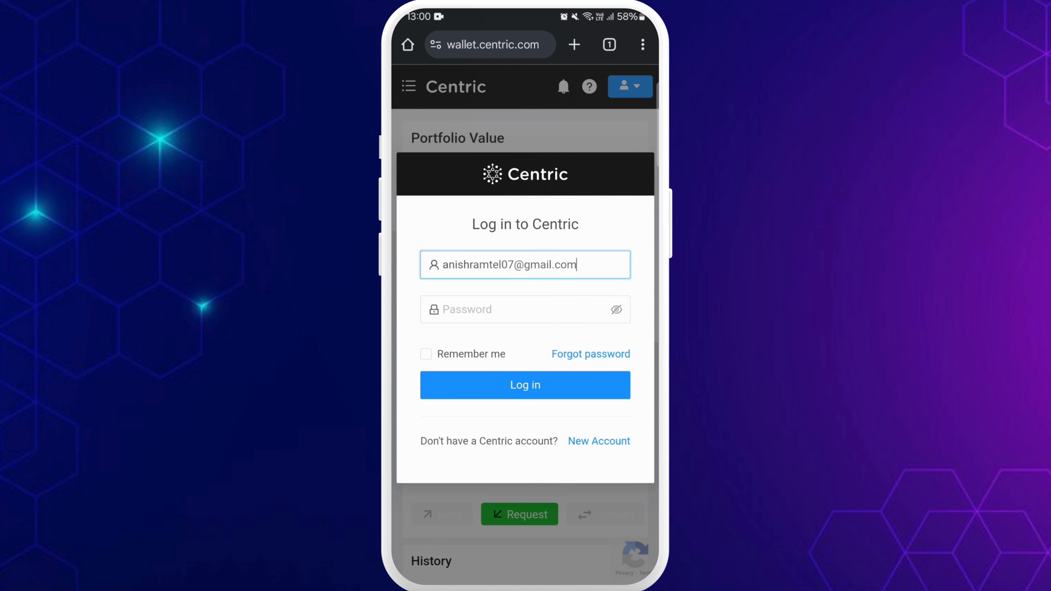